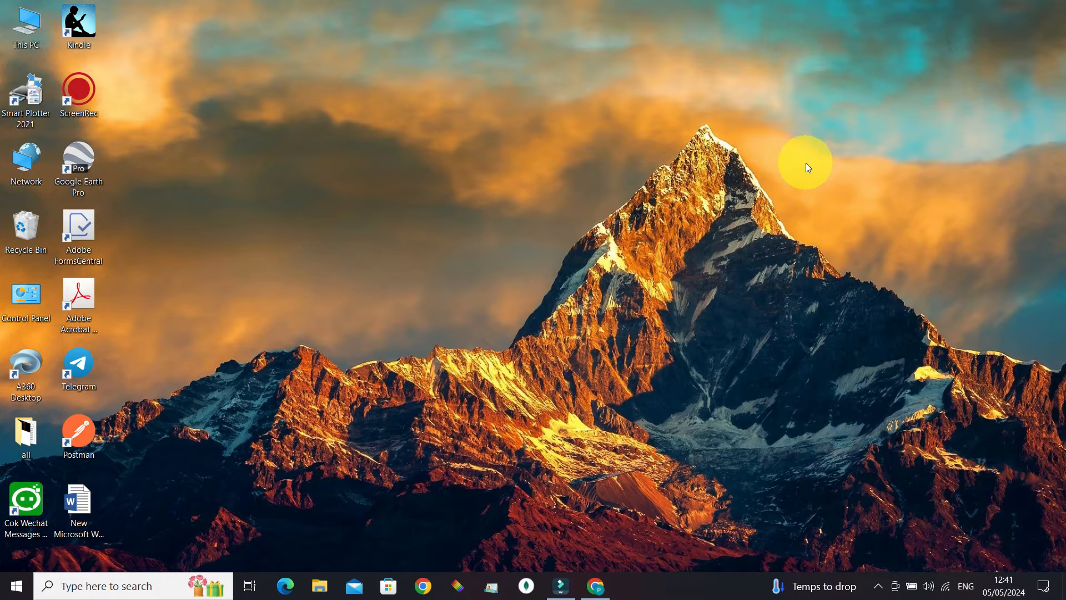
pyautogui.moveTo(806, 173)
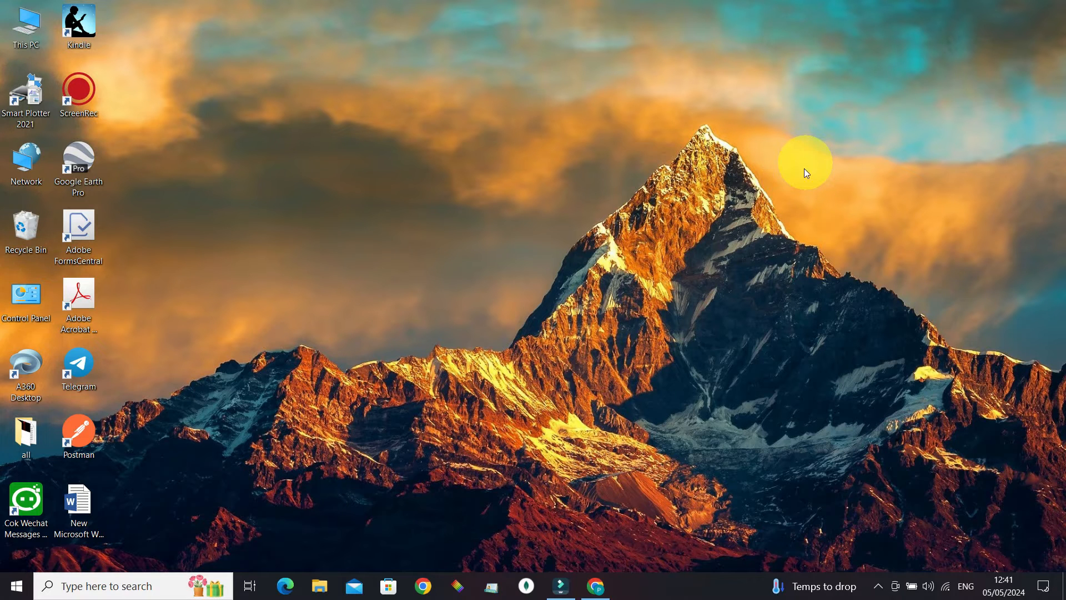
# Launch Chrome from the taskbar and land on the signed-in Crunchyroll home page.
pyautogui.click(594, 585)
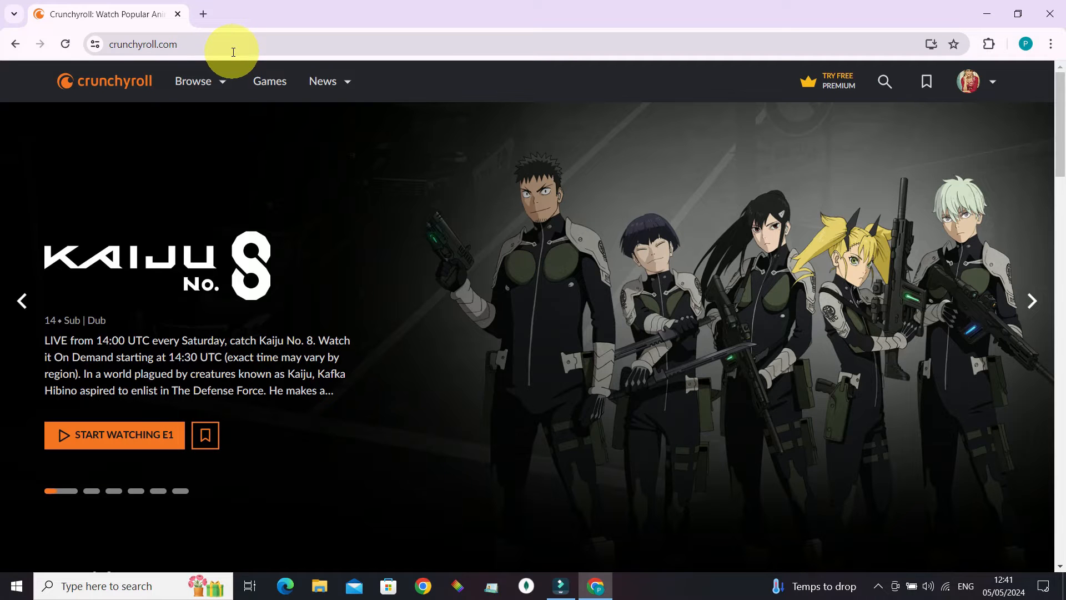
pyautogui.moveTo(233, 55)
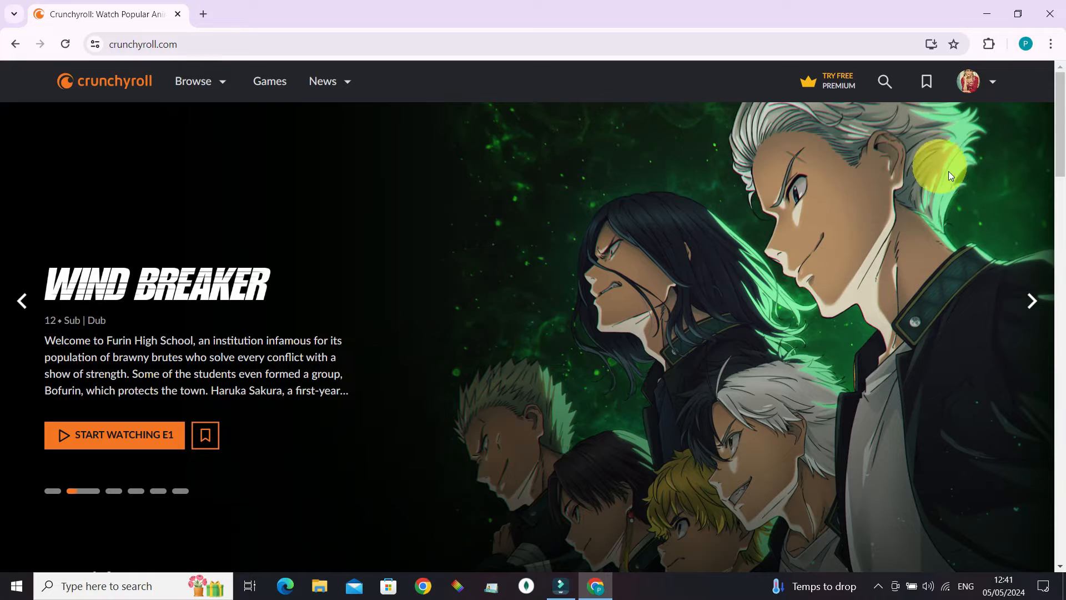
# Reach Account Settings via the profile avatar menu, showing language and video preferences.
pyautogui.click(967, 81)
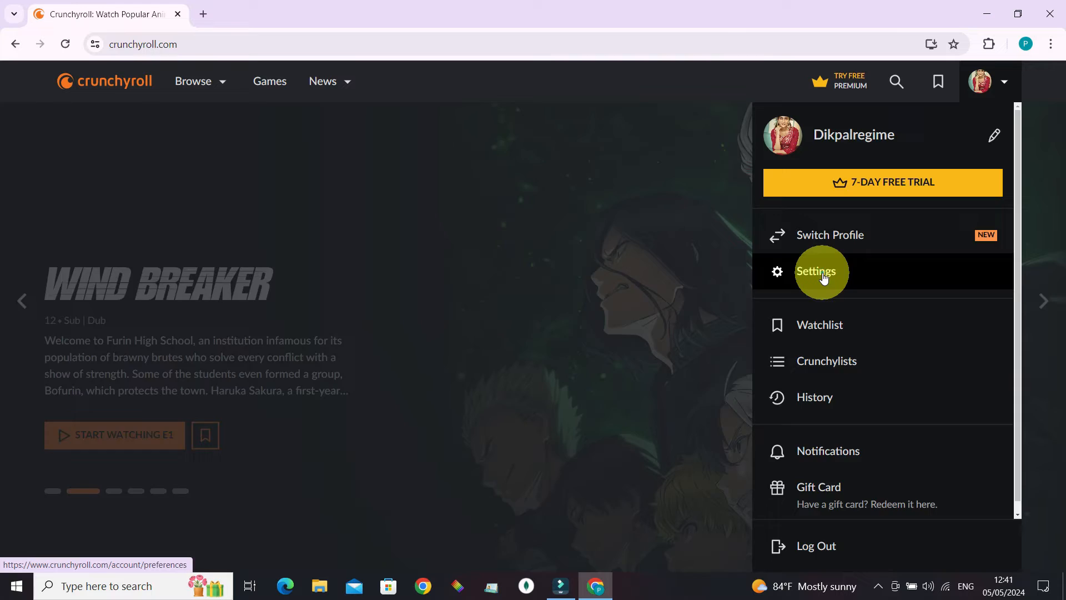
pyautogui.click(818, 271)
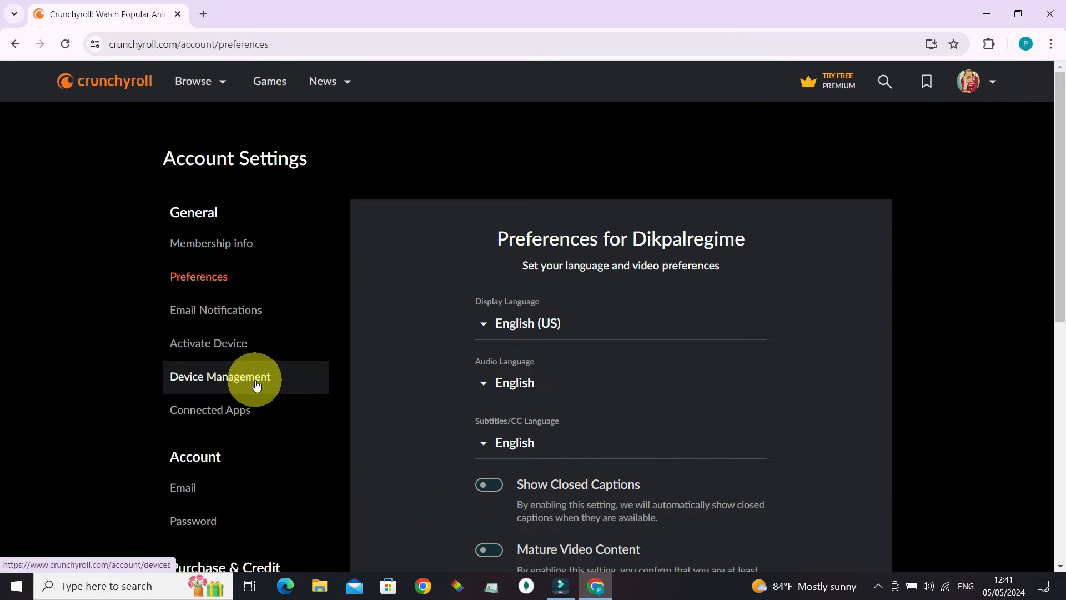
pyautogui.moveTo(266, 377)
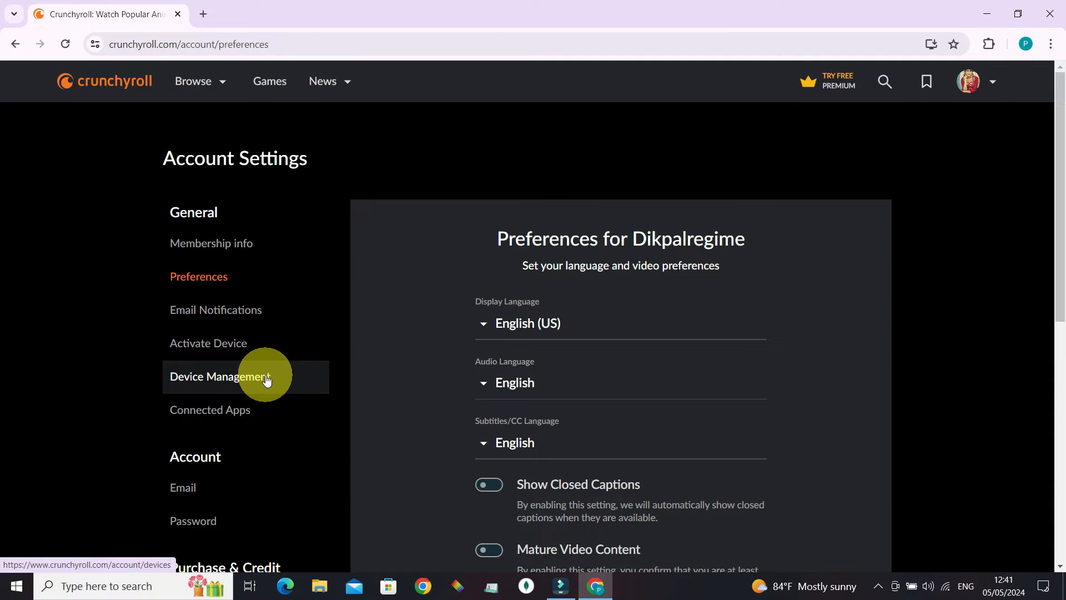
# Show Device Management listing Chrome on Windows and Samsung Galaxy A25 5G.
pyautogui.click(219, 377)
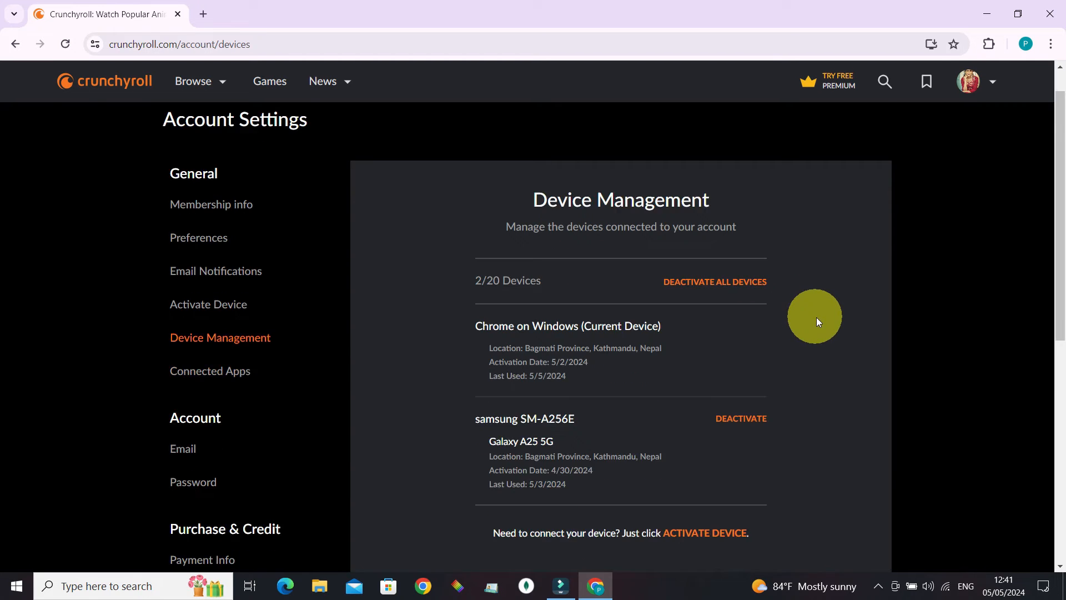
pyautogui.scroll(-3)
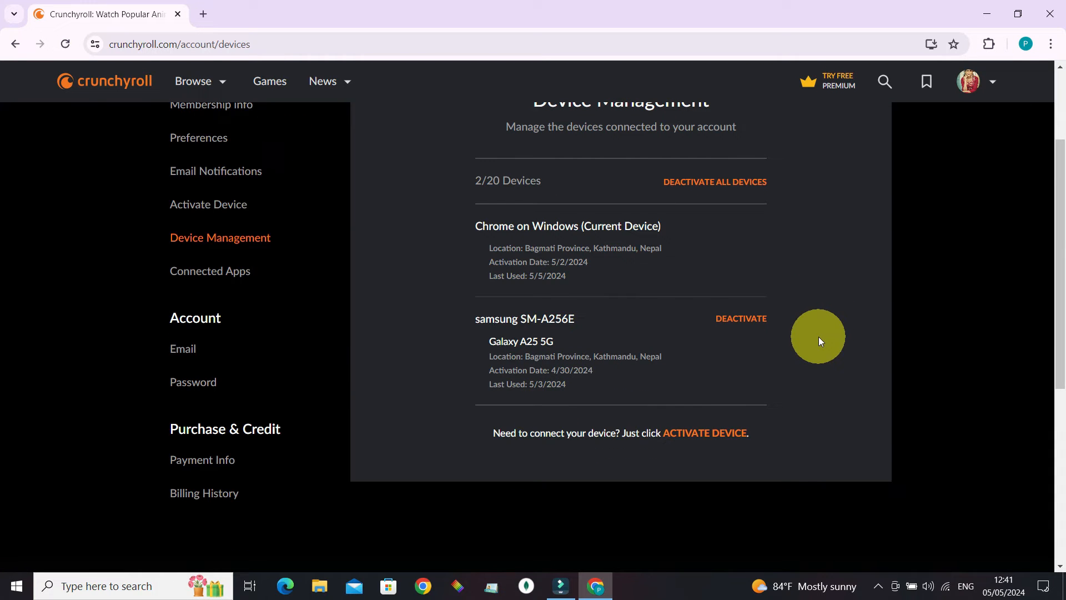
pyautogui.moveTo(520, 250)
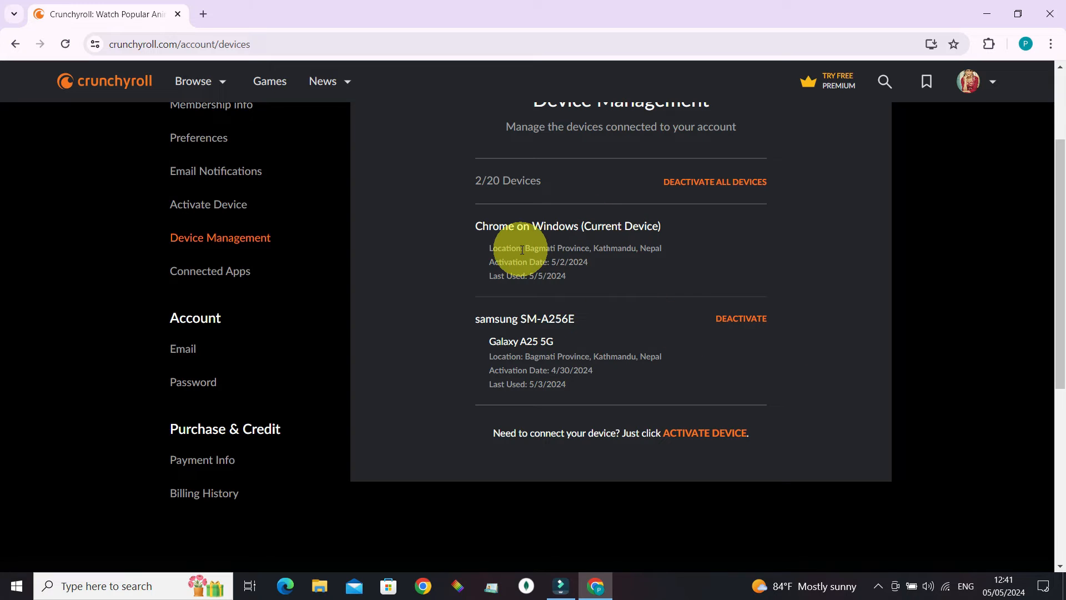
pyautogui.moveTo(534, 316)
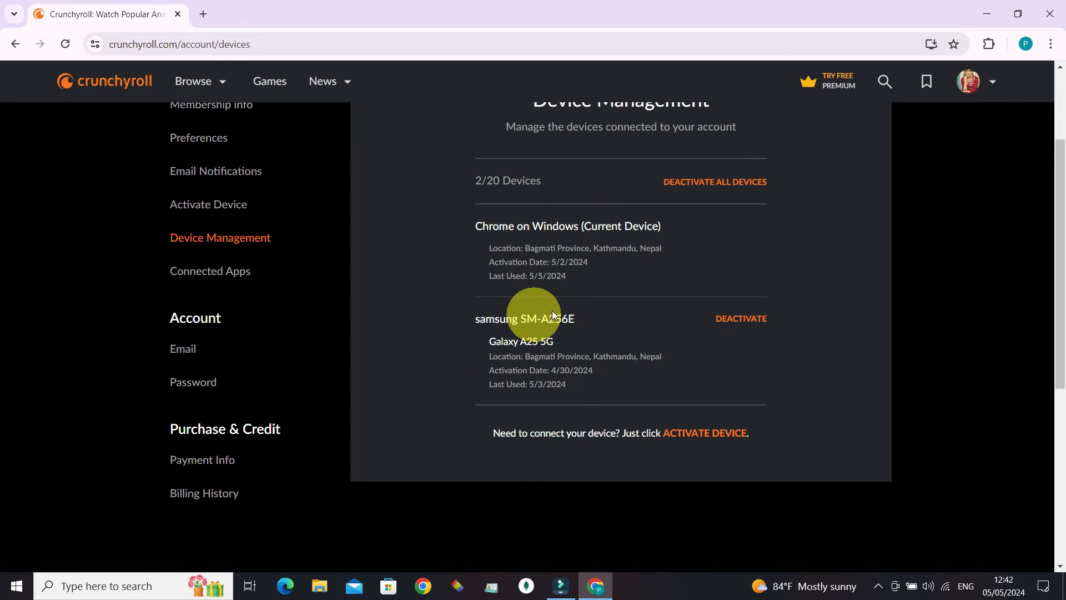
pyautogui.moveTo(677, 383)
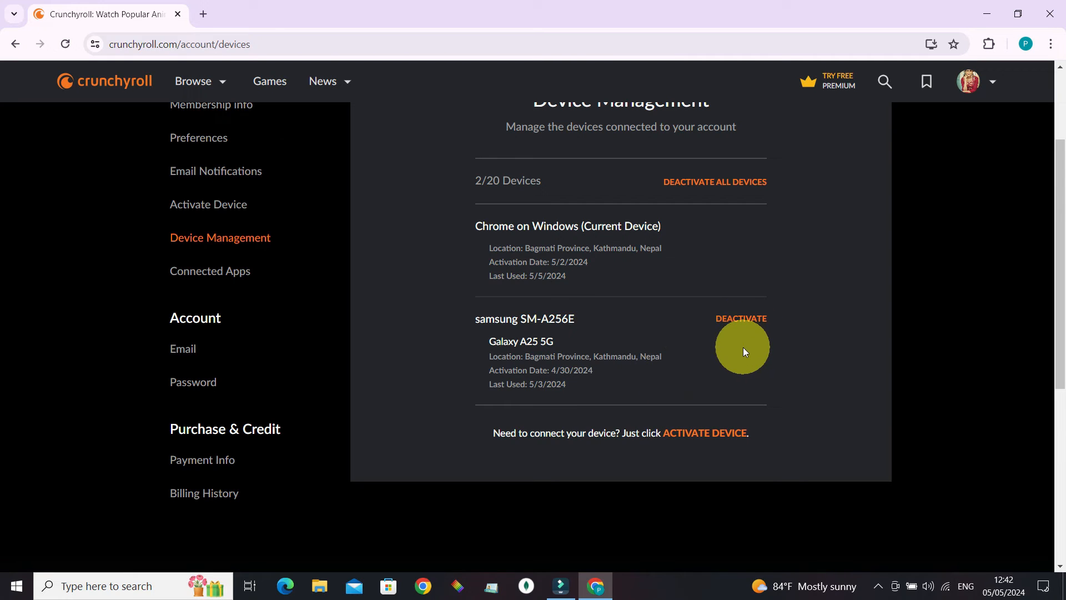
pyautogui.moveTo(736, 326)
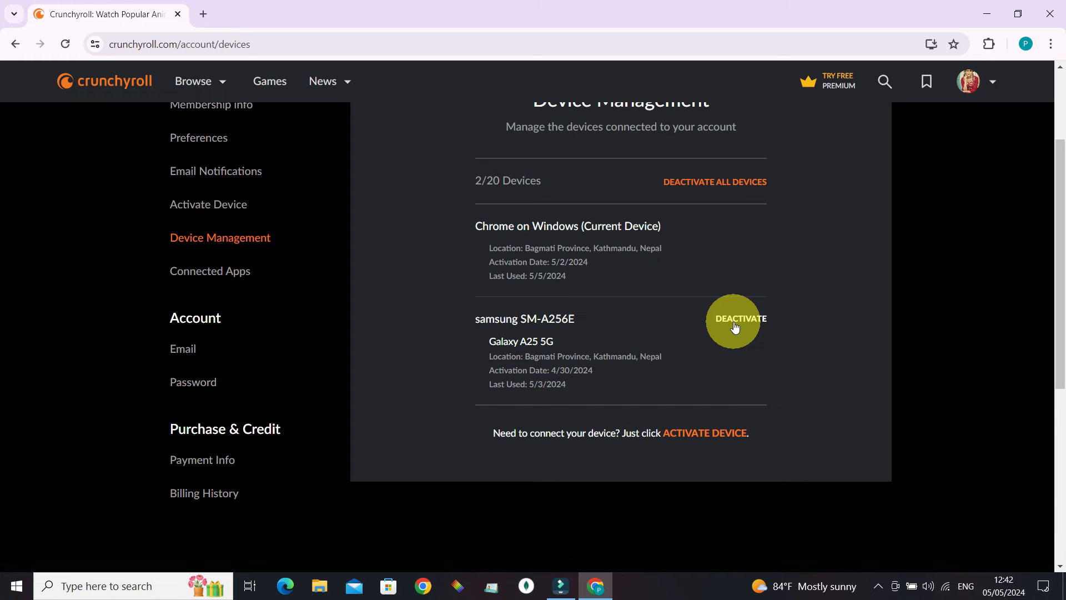
pyautogui.moveTo(709, 439)
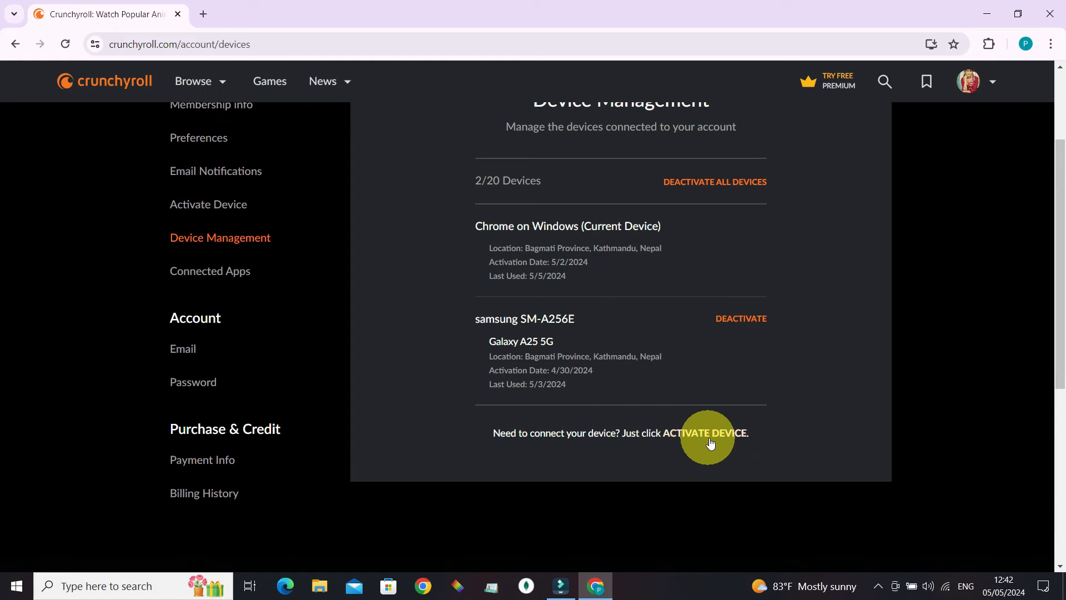
# Go to Activate Your Device and focus the 6-character activation code field.
pyautogui.click(707, 432)
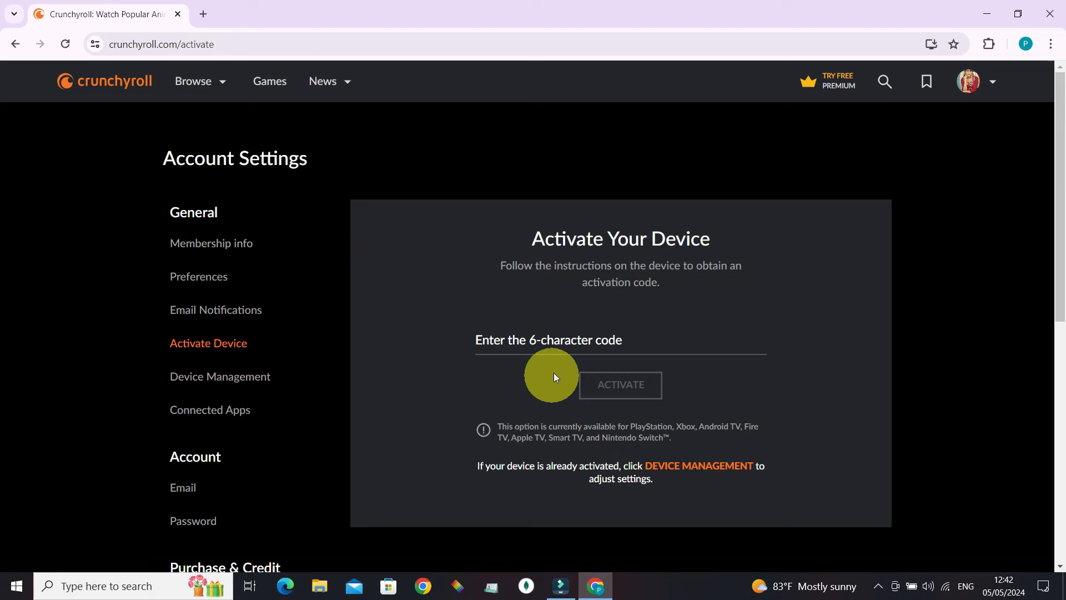
pyautogui.click(620, 384)
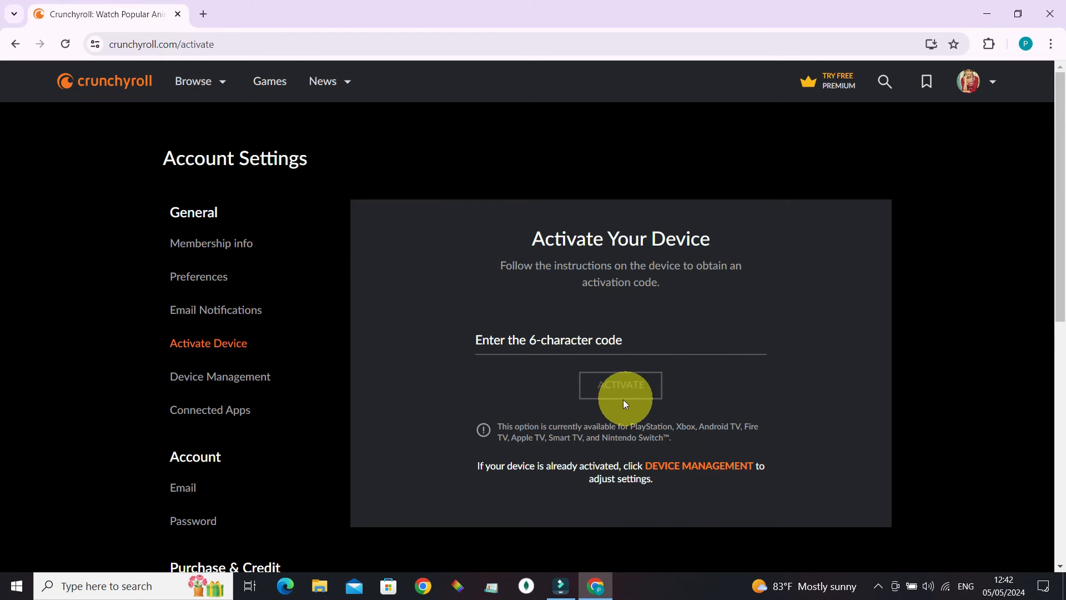
pyautogui.moveTo(768, 544)
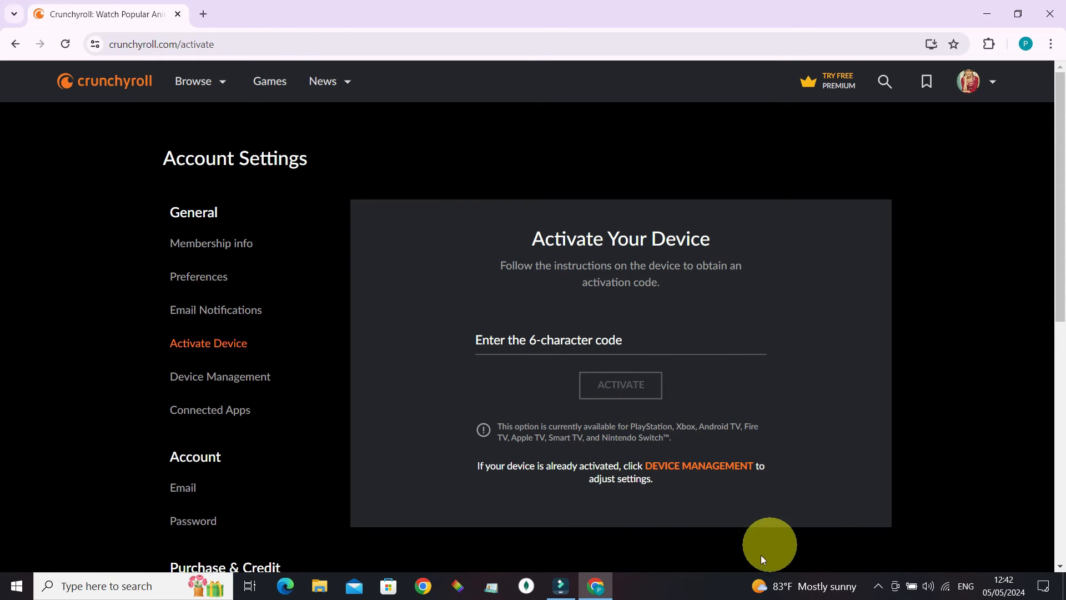
pyautogui.moveTo(698, 465)
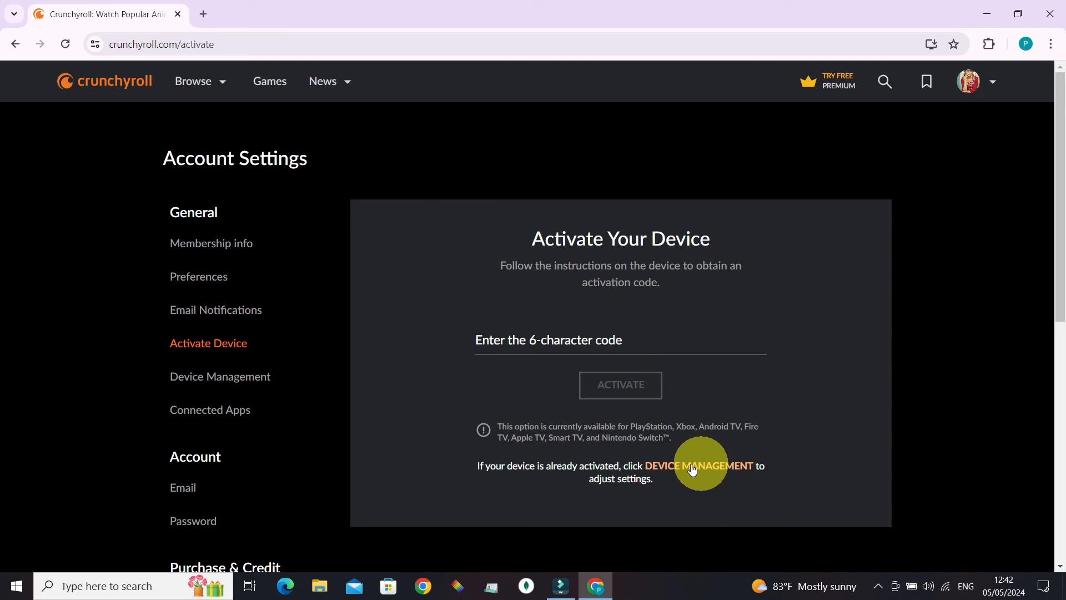
# Return to Device Management showing the two connected devices again.
pyautogui.click(697, 465)
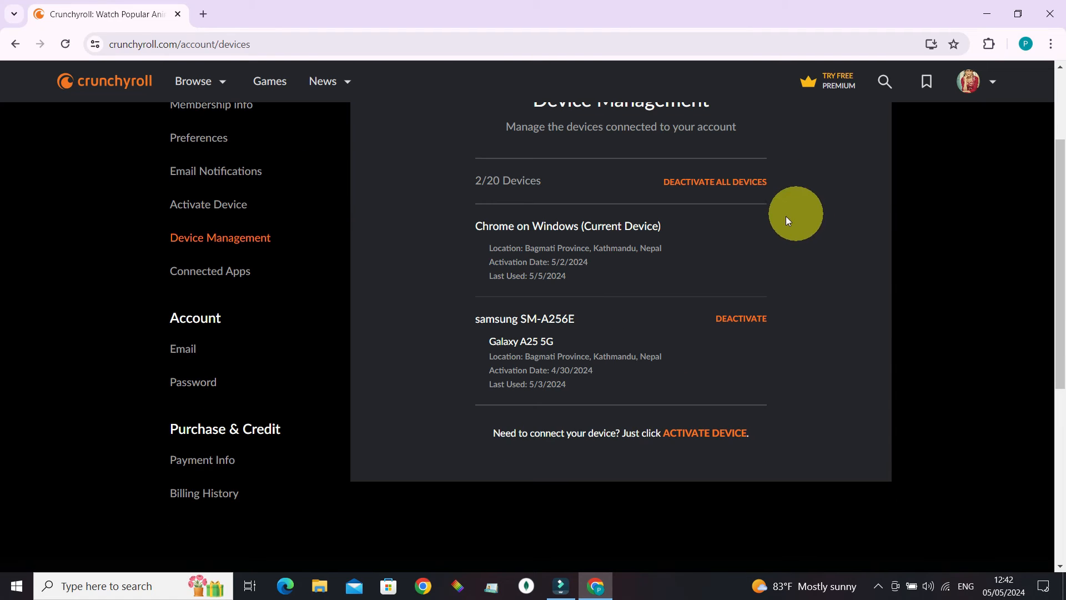
pyautogui.moveTo(772, 190)
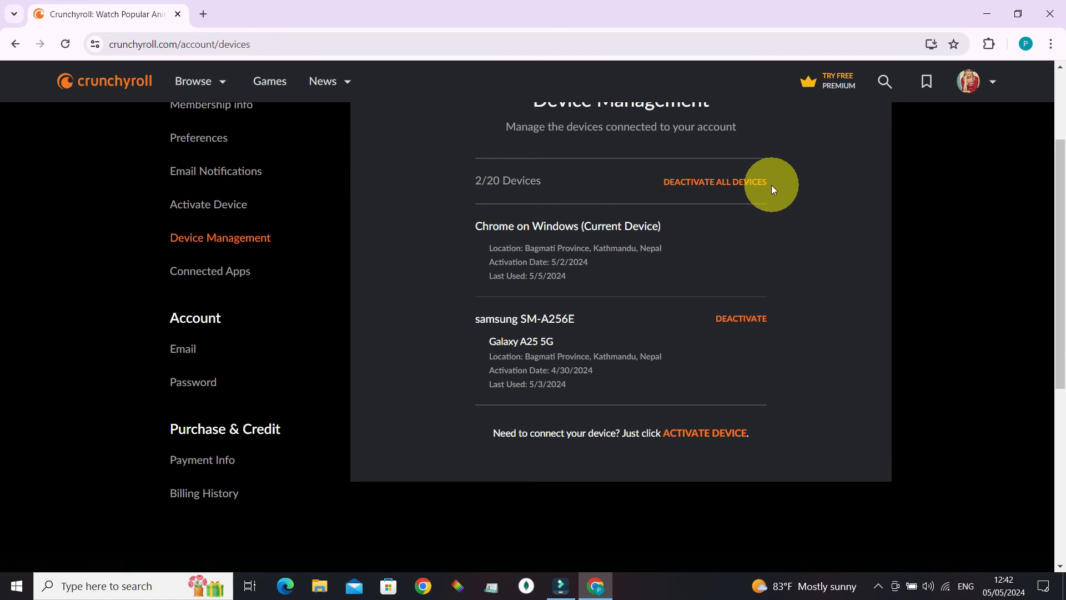
pyautogui.moveTo(758, 185)
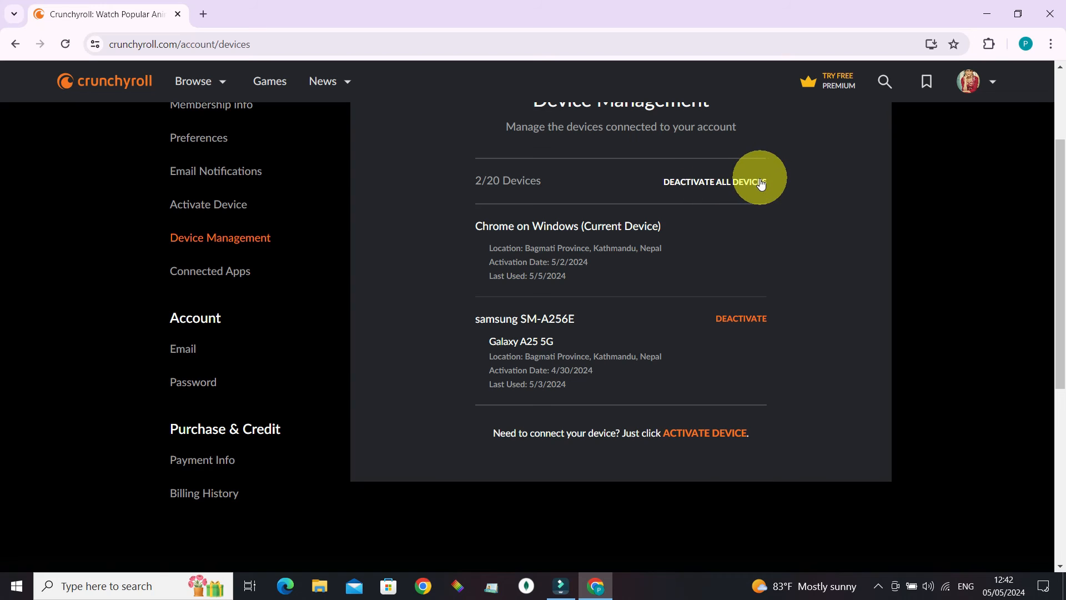
pyautogui.moveTo(598, 221)
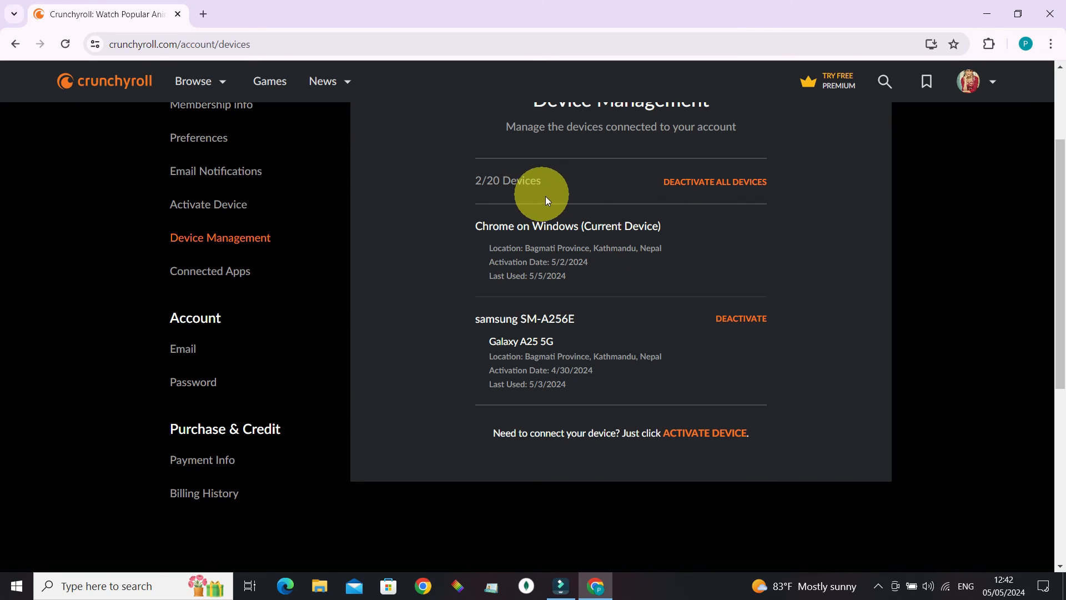
pyautogui.moveTo(580, 217)
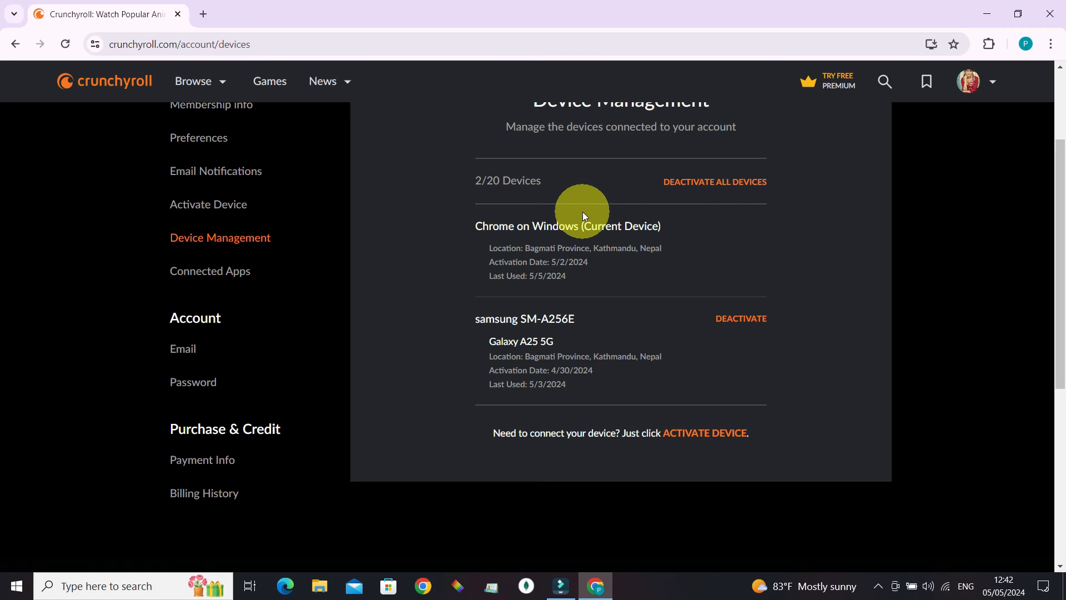
pyautogui.moveTo(643, 317)
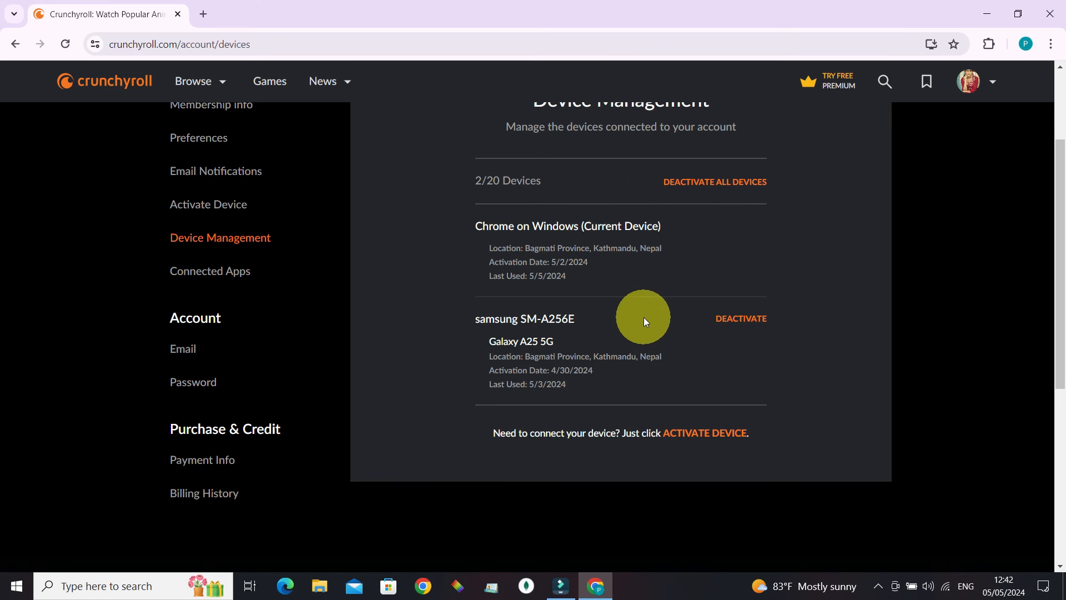
pyautogui.scroll(3)
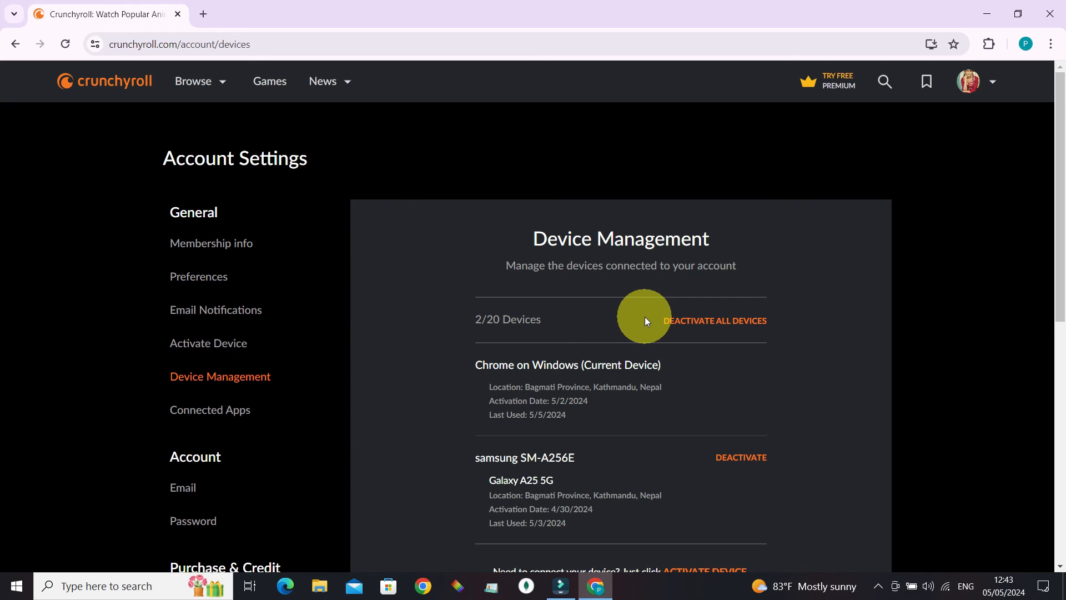
pyautogui.moveTo(638, 331)
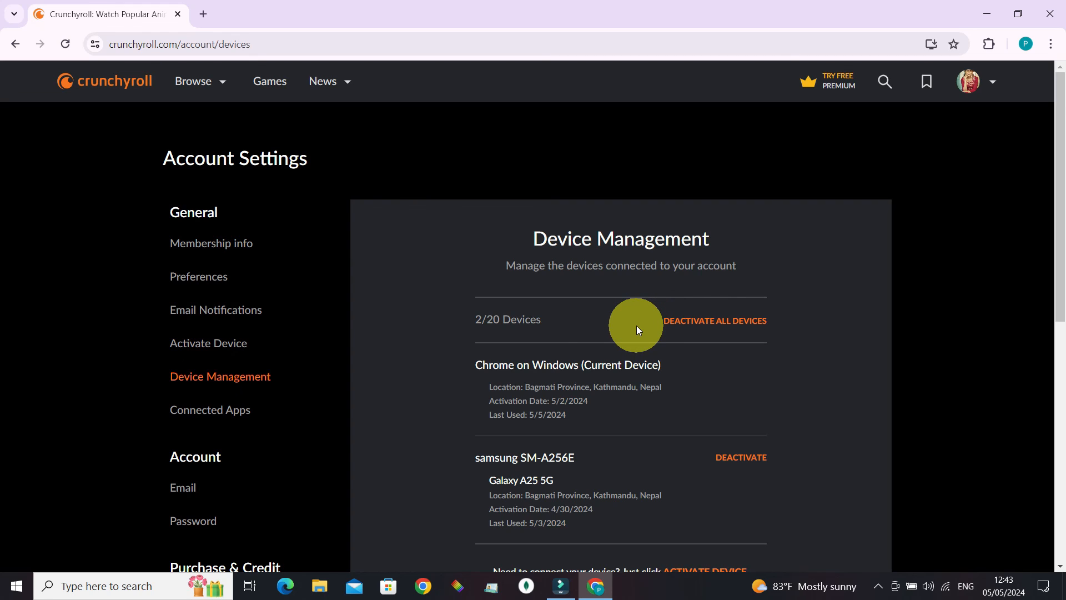